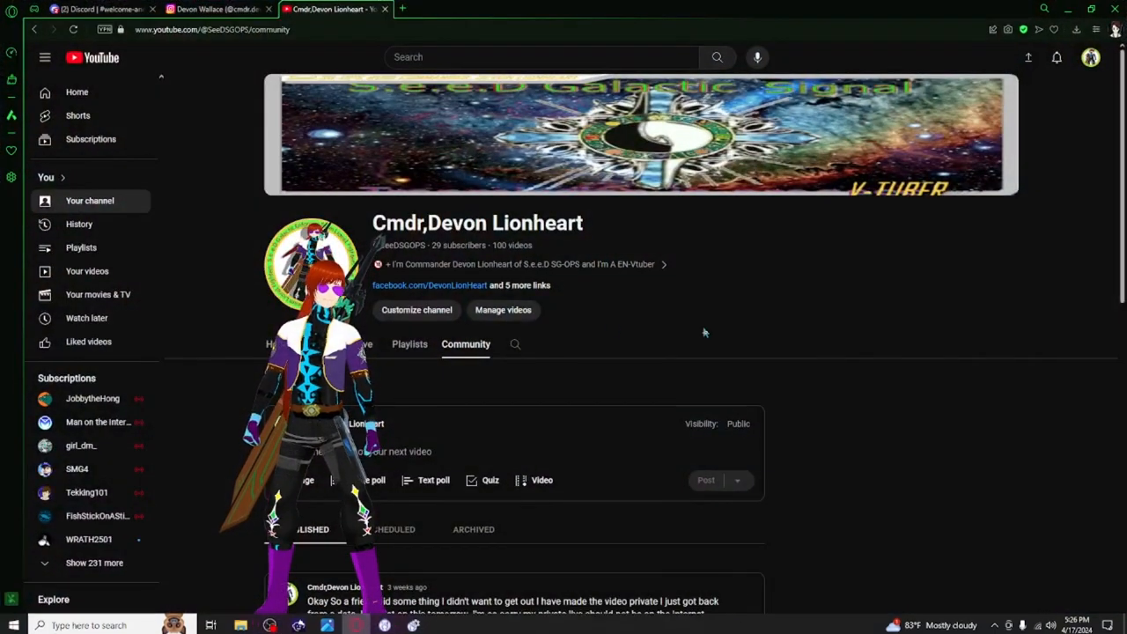
Step: Scroll through the YouTube Community posts and switch to the creator's Instagram tab
{"action": "scroll", "scroll_direction": "down", "scroll_amount": 3}
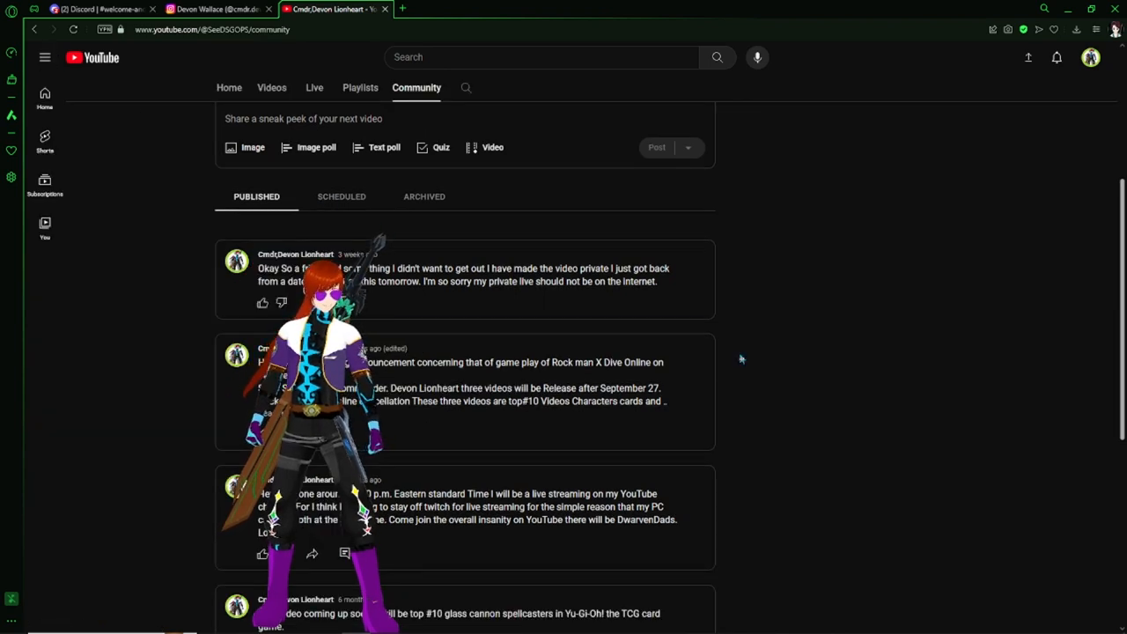
{"action": "scroll", "scroll_direction": "up", "scroll_amount": 3}
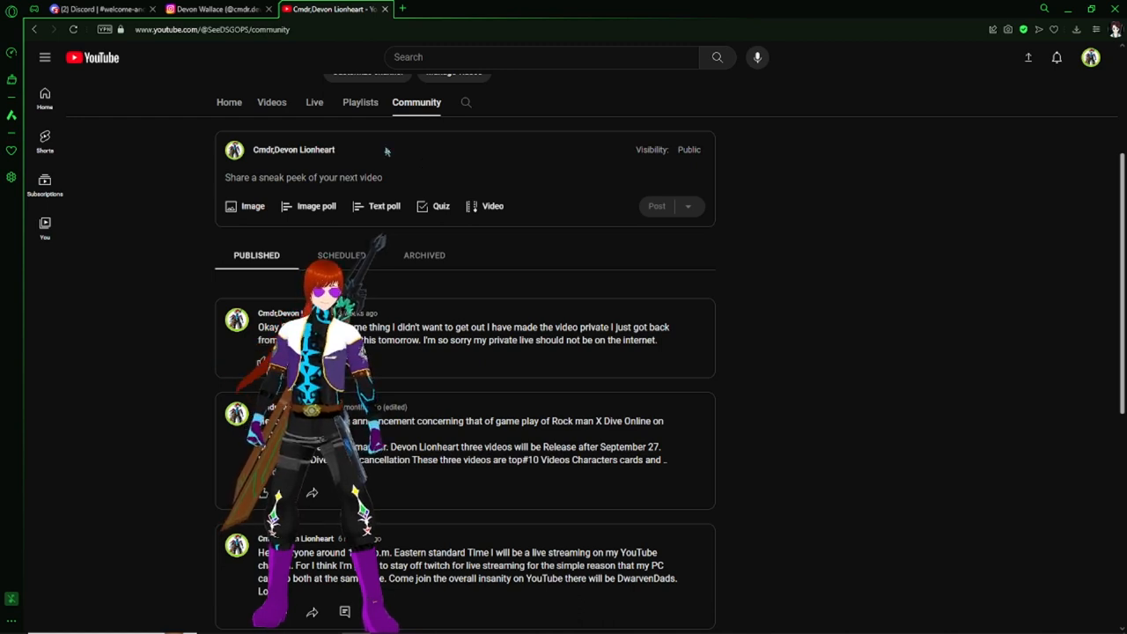
{"action": "left_click", "coordinate": [216, 9]}
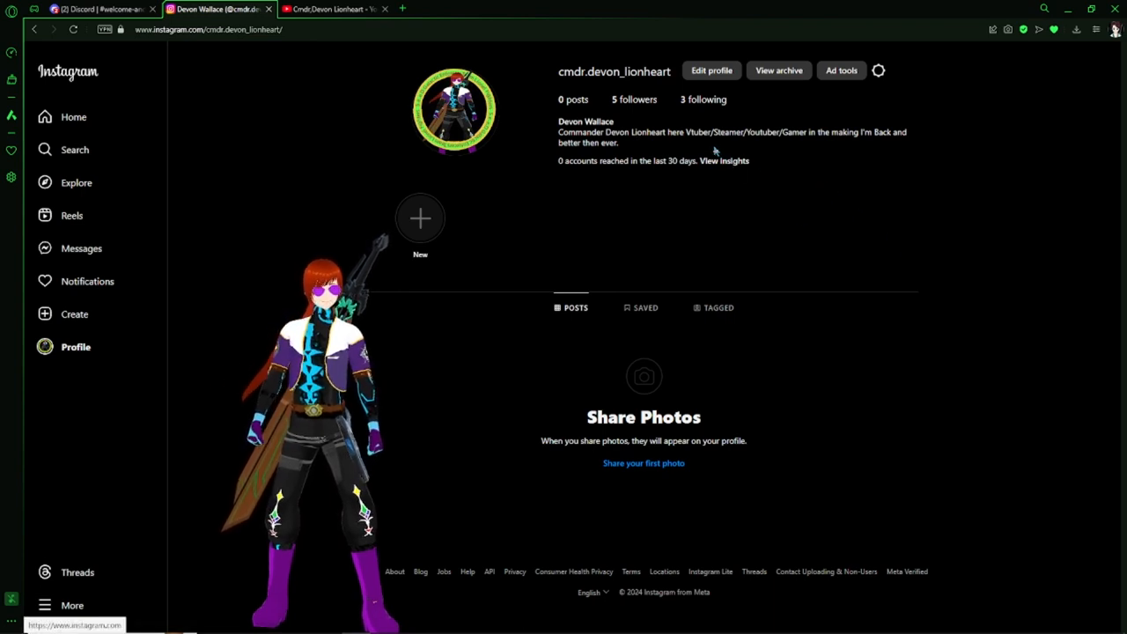
{"action": "mouse_move", "coordinate": [1061, 313]}
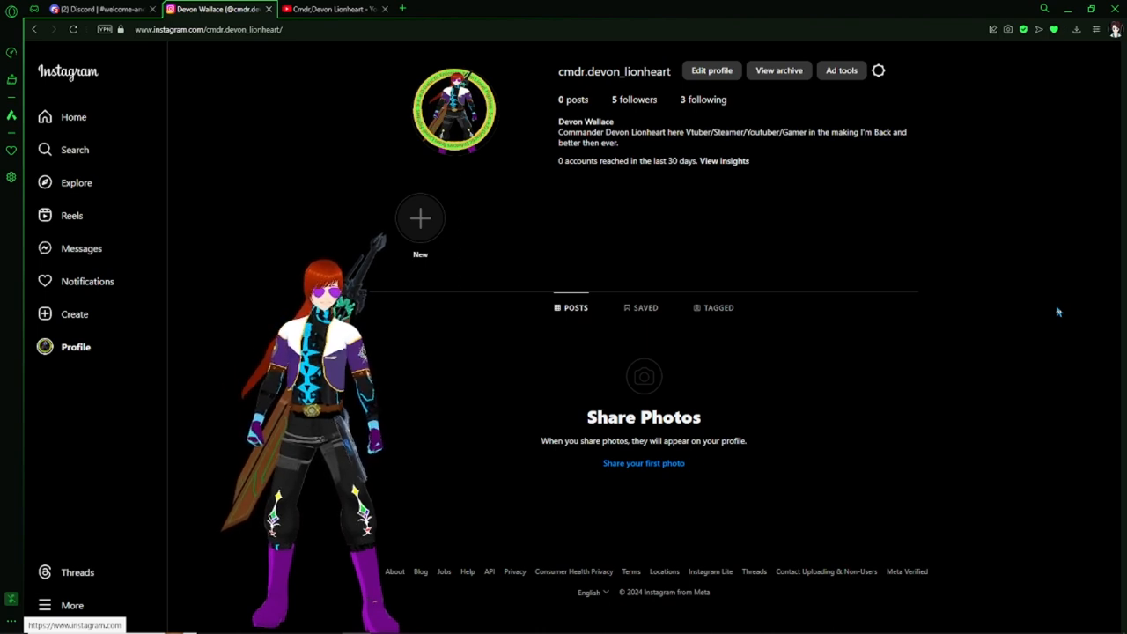
{"action": "mouse_move", "coordinate": [1003, 269]}
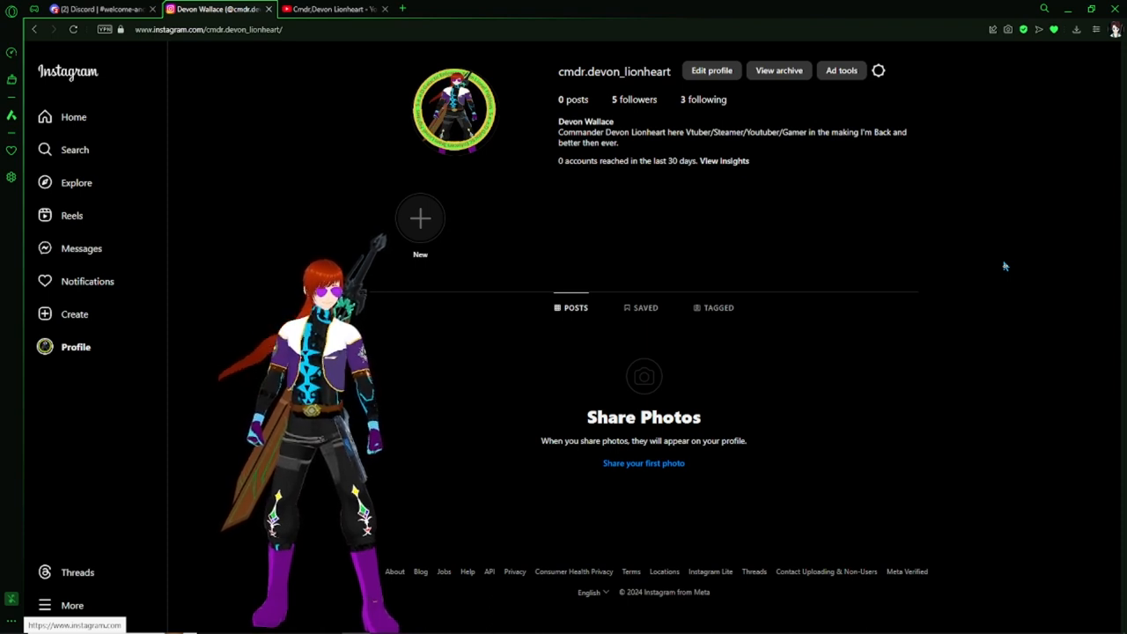
Step: Switch from the Instagram profile to the Discord server tab
{"action": "left_click", "coordinate": [88, 9]}
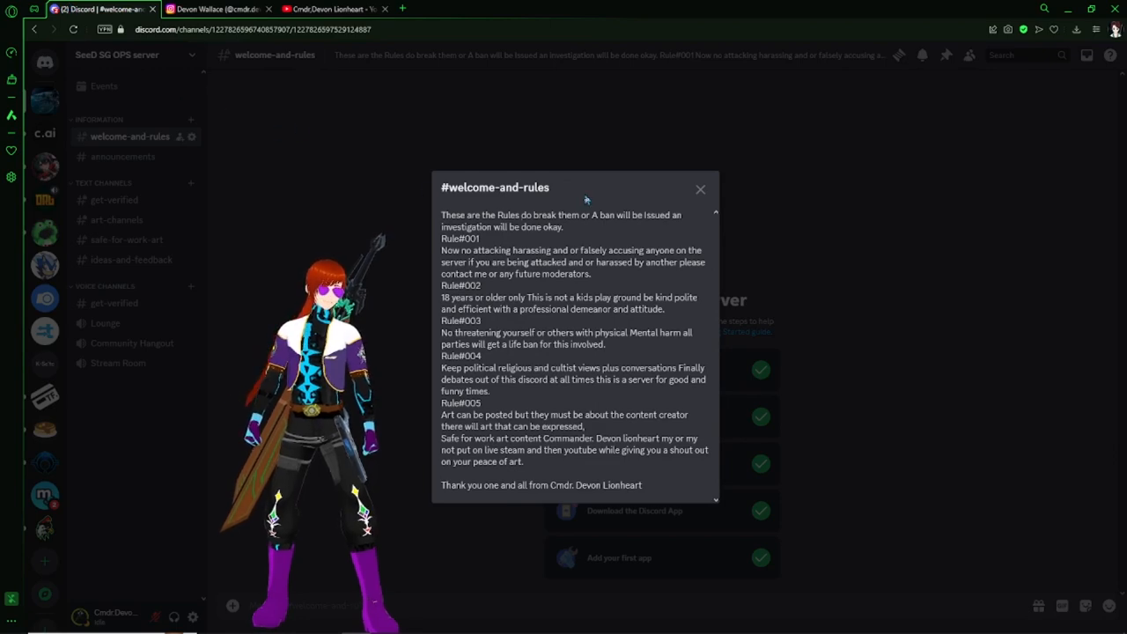
Step: Close the #welcome-and-rules topic popup to show the welcome checklist
{"action": "left_click", "coordinate": [701, 188]}
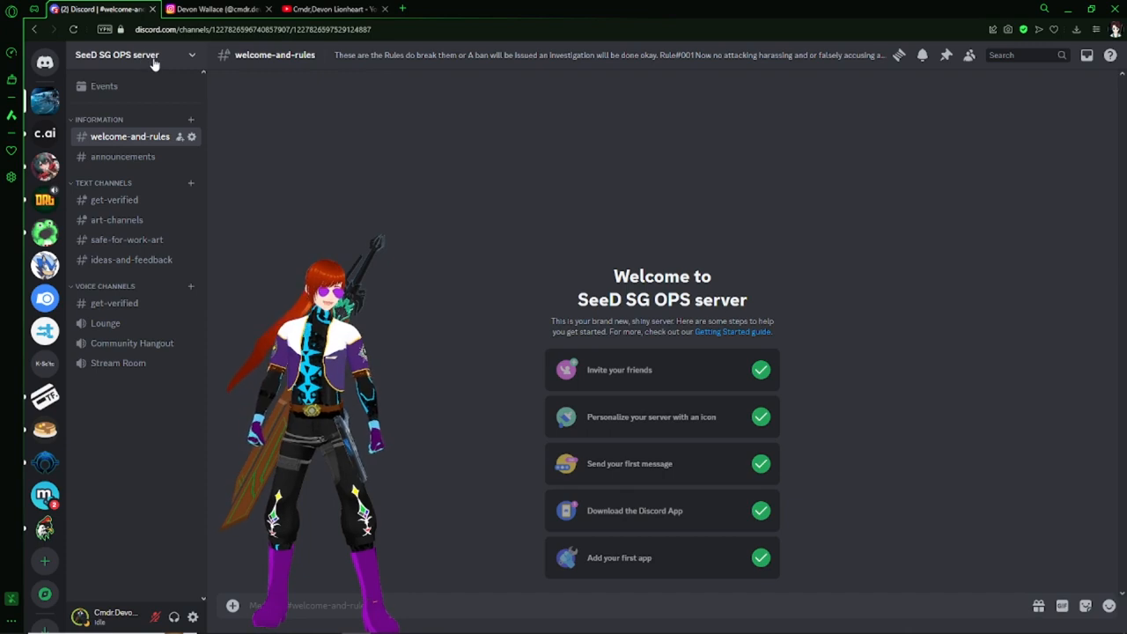
{"action": "mouse_move", "coordinate": [835, 223]}
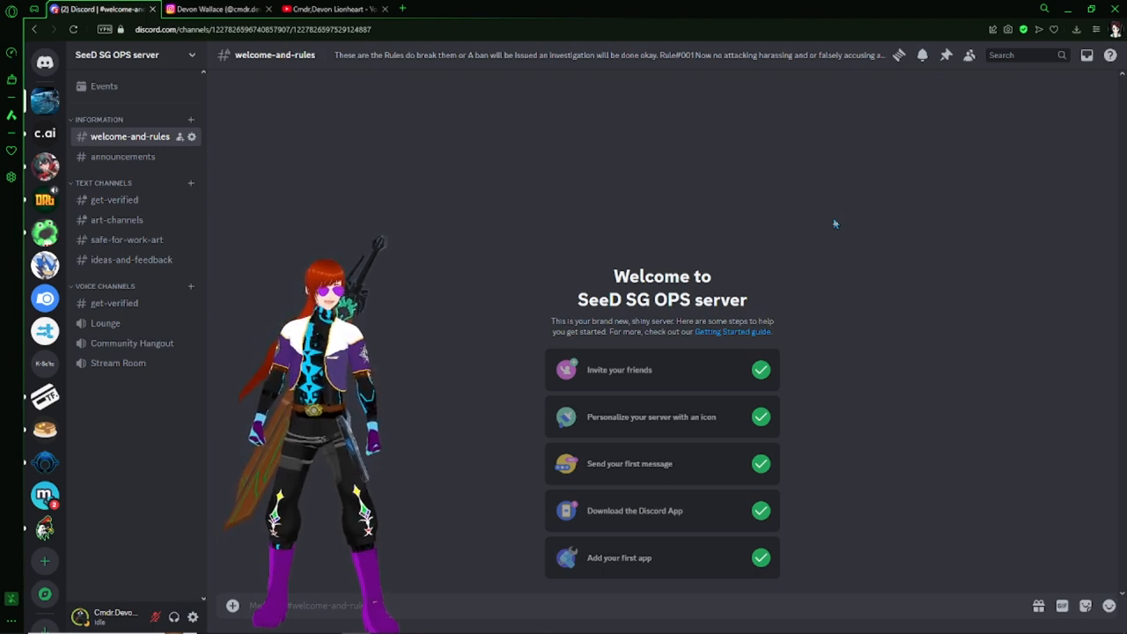
{"action": "mouse_move", "coordinate": [116, 377]}
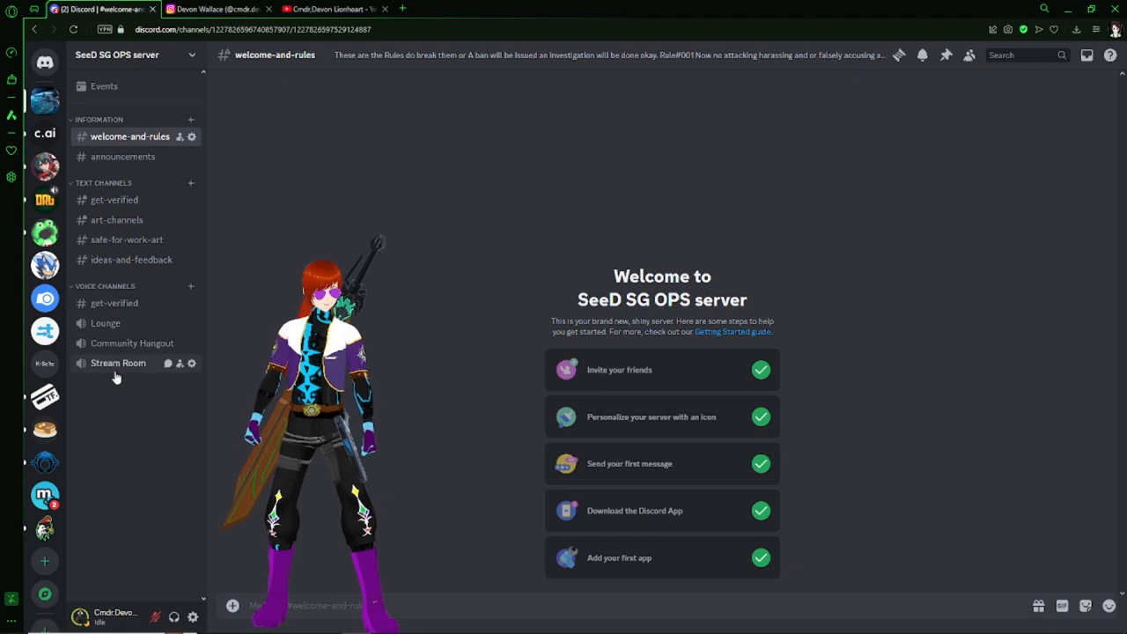
{"action": "mouse_move", "coordinate": [613, 213]}
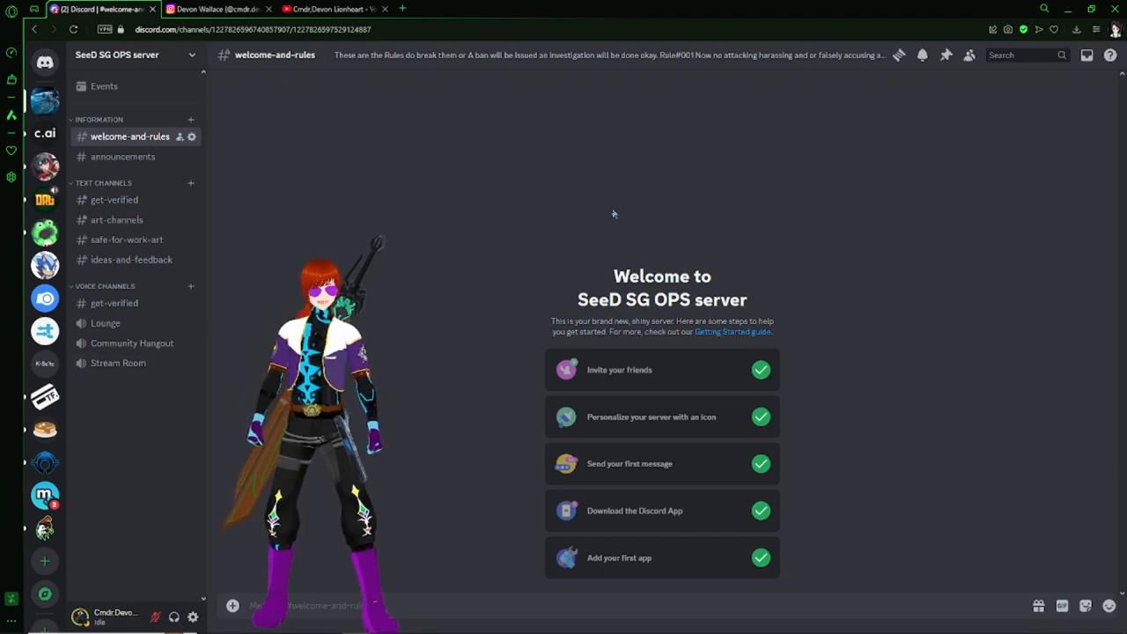
{"action": "mouse_move", "coordinate": [594, 209]}
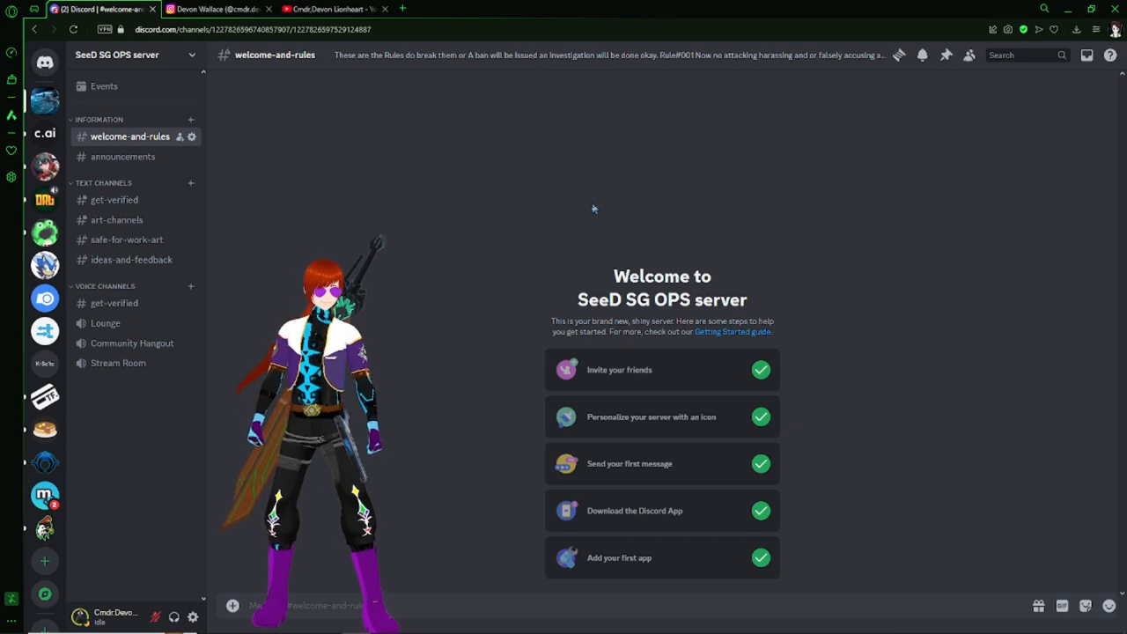
{"action": "mouse_move", "coordinate": [134, 402]}
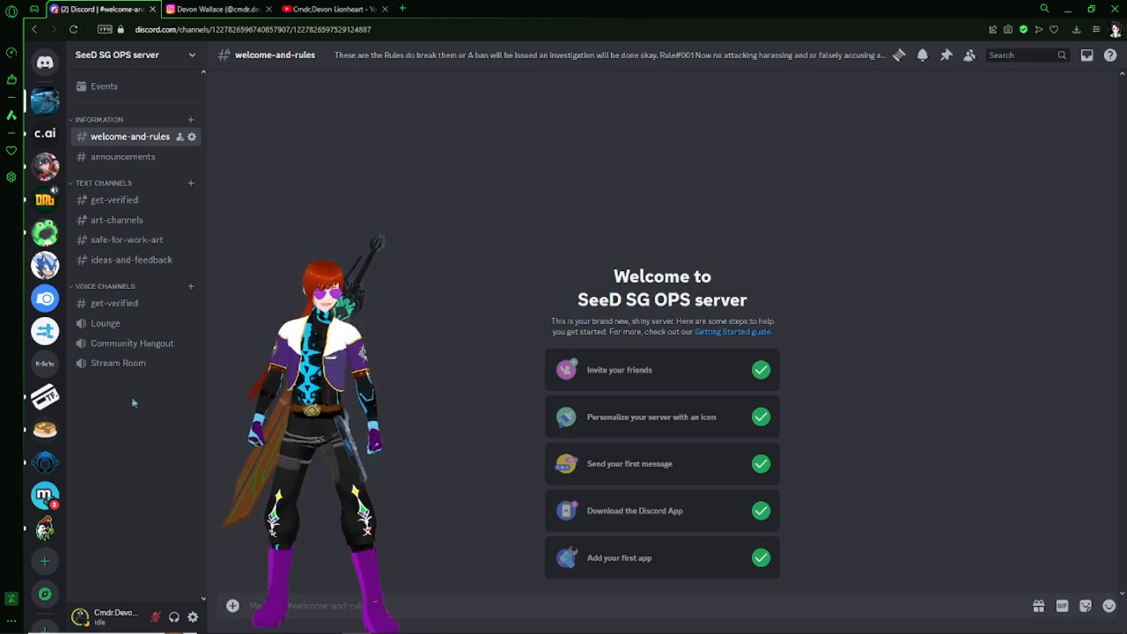
{"action": "mouse_move", "coordinate": [572, 142]}
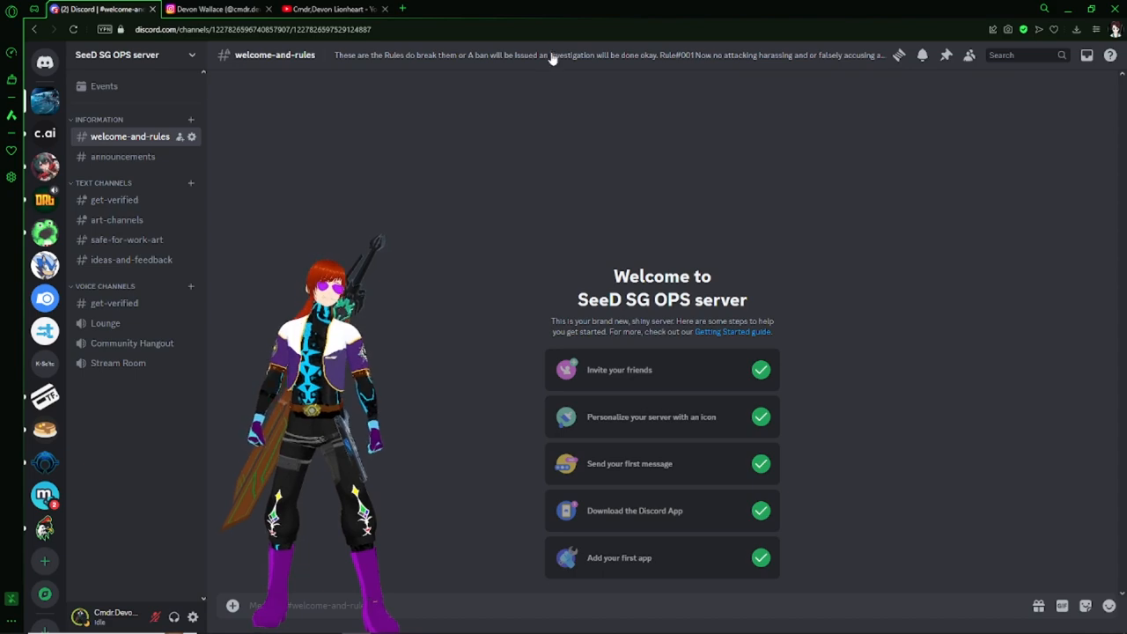
Step: Reopen the #welcome-and-rules channel topic showing Rule#001 to Rule#005
{"action": "left_click", "coordinate": [616, 54]}
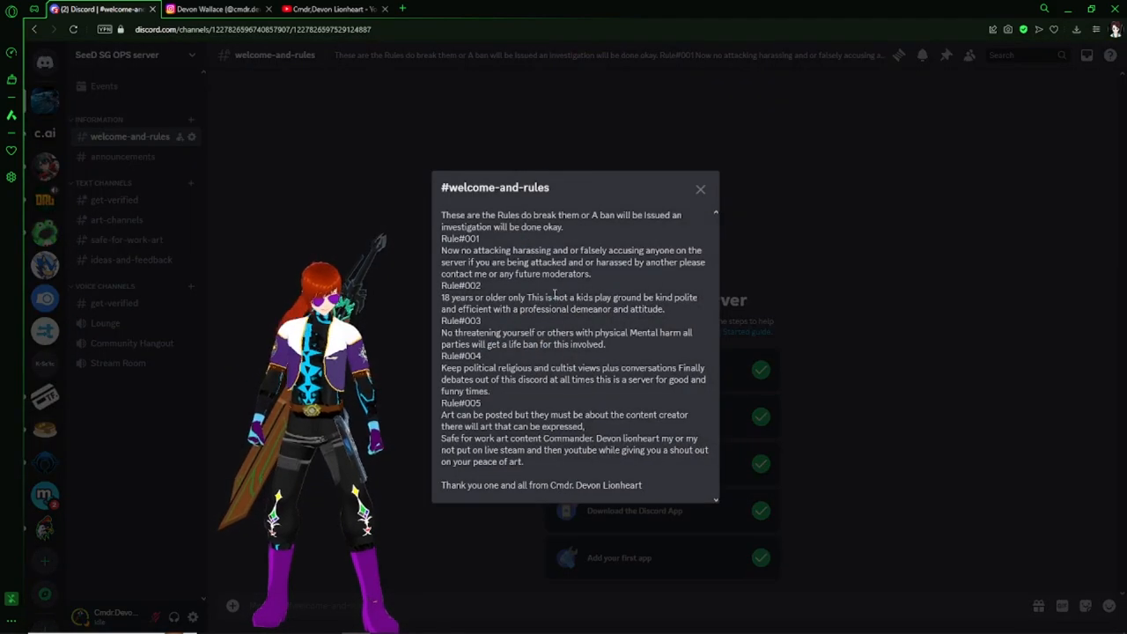
{"action": "mouse_move", "coordinate": [559, 464]}
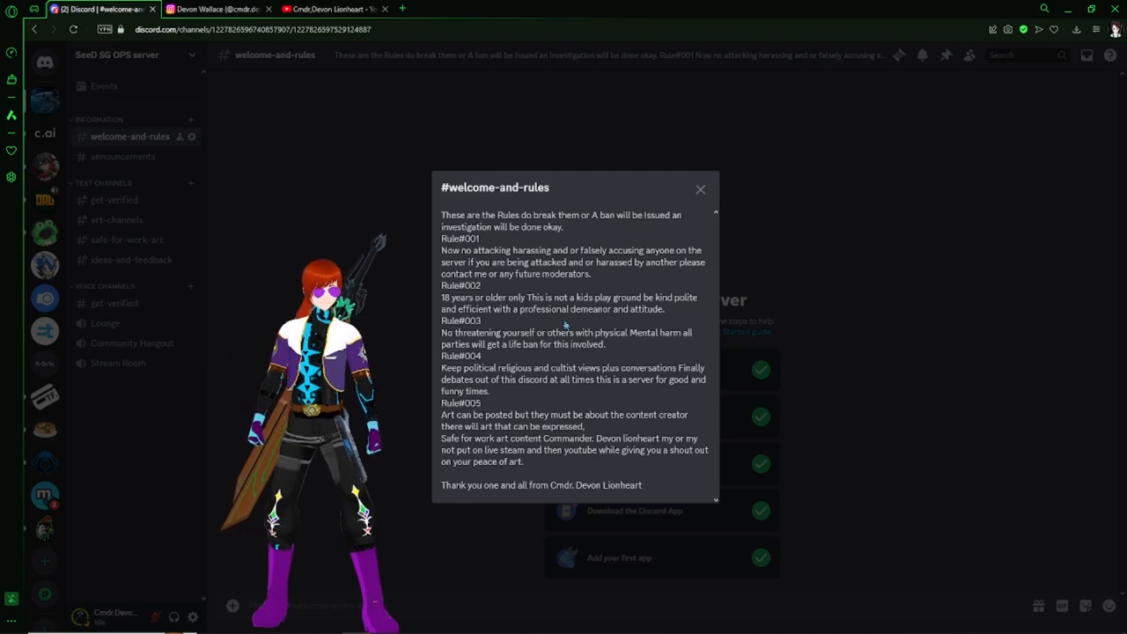
{"action": "mouse_move", "coordinate": [701, 189]}
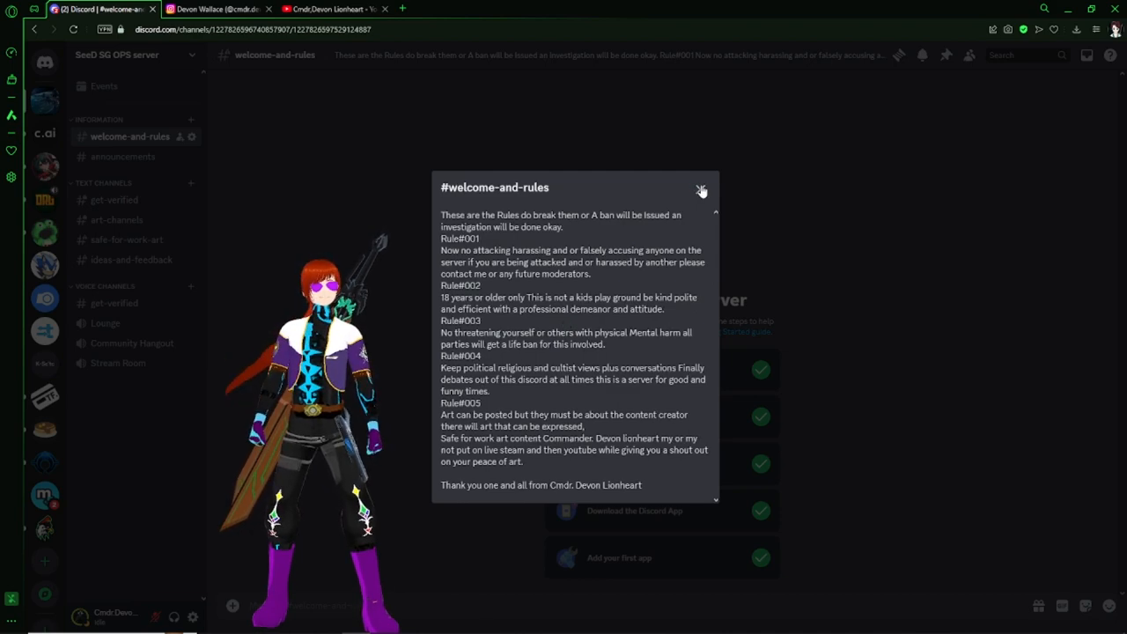
Step: Dismiss the channel topic popup, returning to the completed setup checklist
{"action": "left_click", "coordinate": [702, 190]}
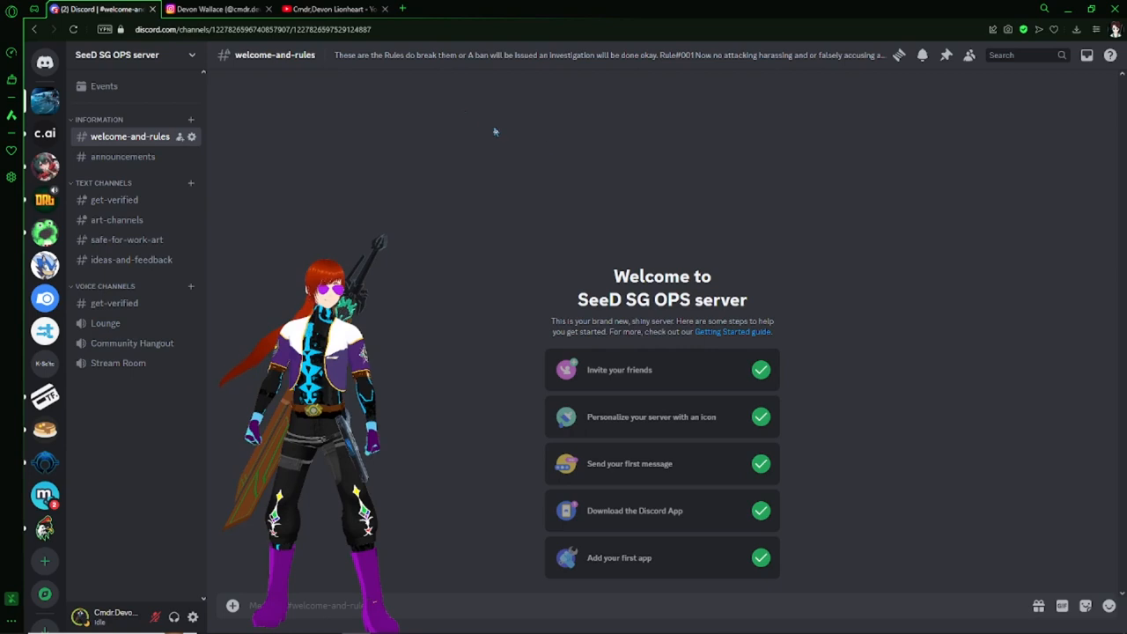
{"action": "mouse_move", "coordinate": [551, 146]}
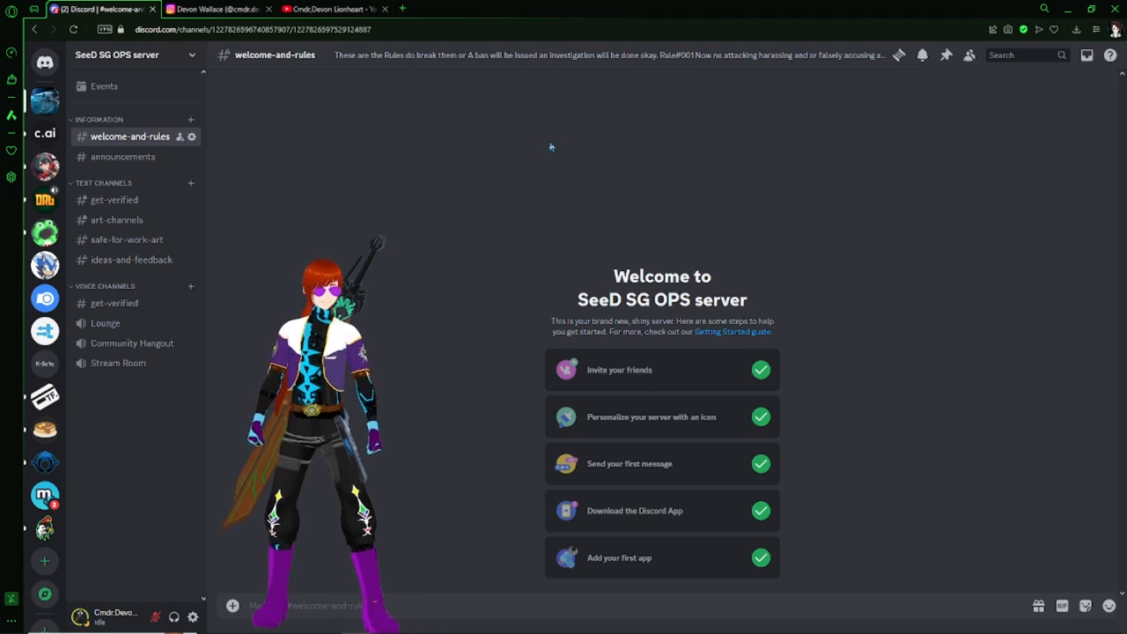
{"action": "mouse_move", "coordinate": [519, 6]}
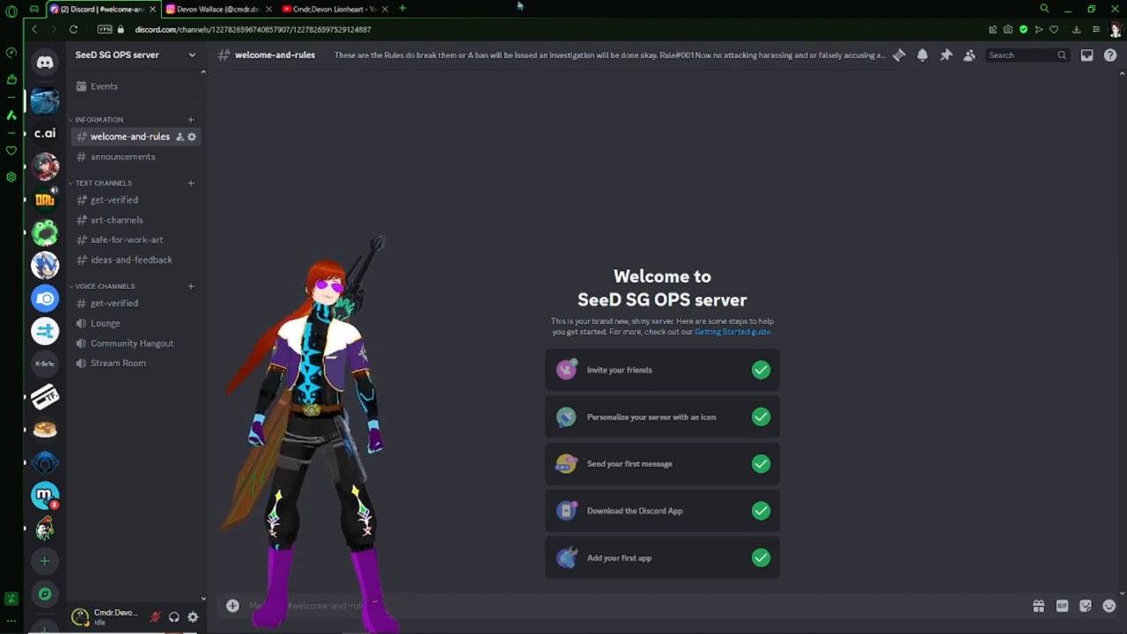